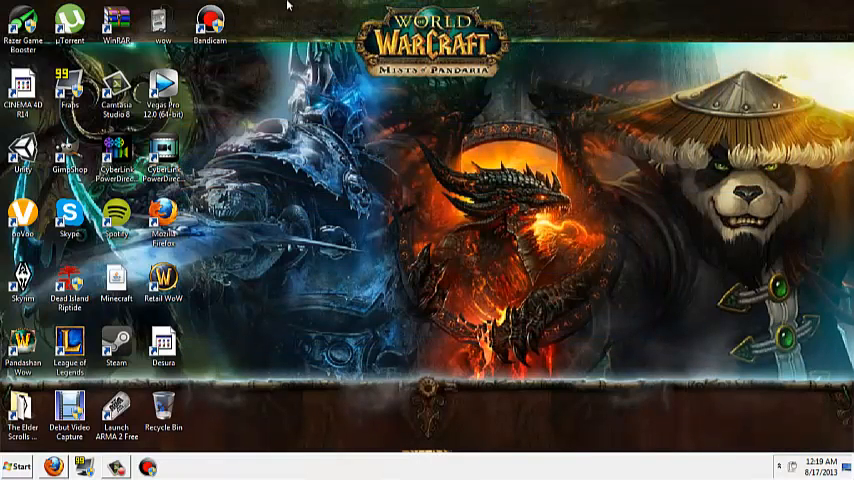
mouse_move(461, 3)
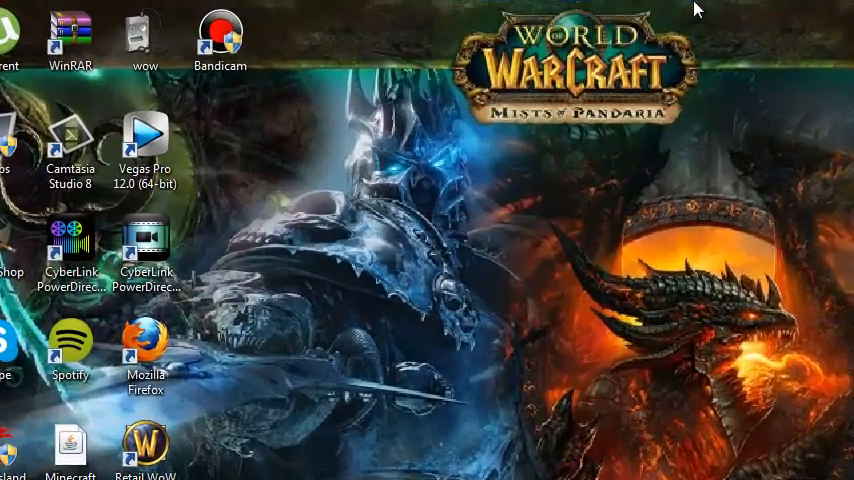
In Firefox, search Google for 'camtasia studio 8 torrent'.
drag(698, 9, 762, 129)
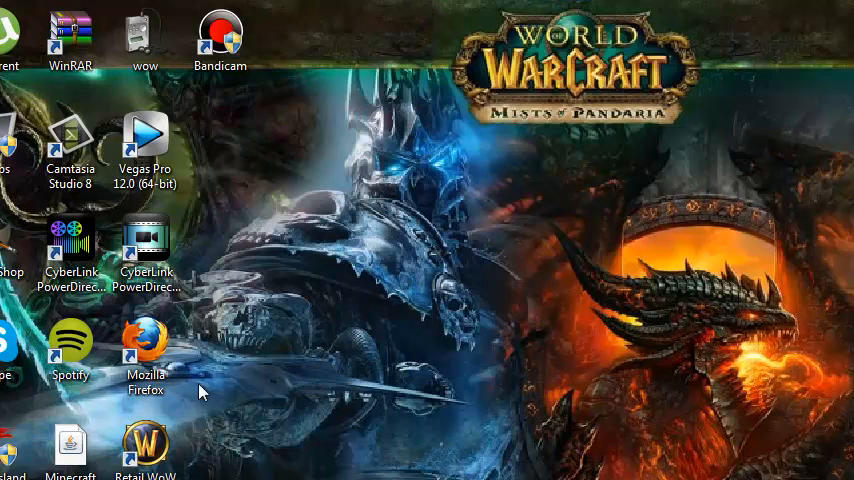
mouse_move(80, 245)
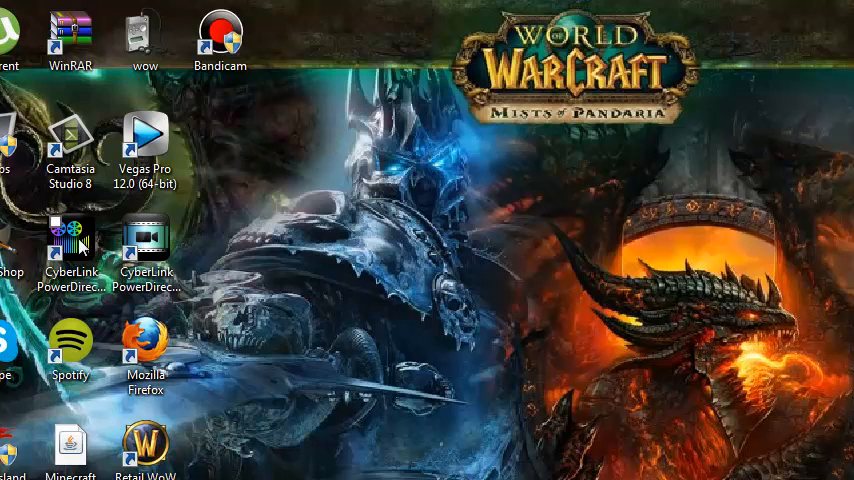
mouse_move(407, 49)
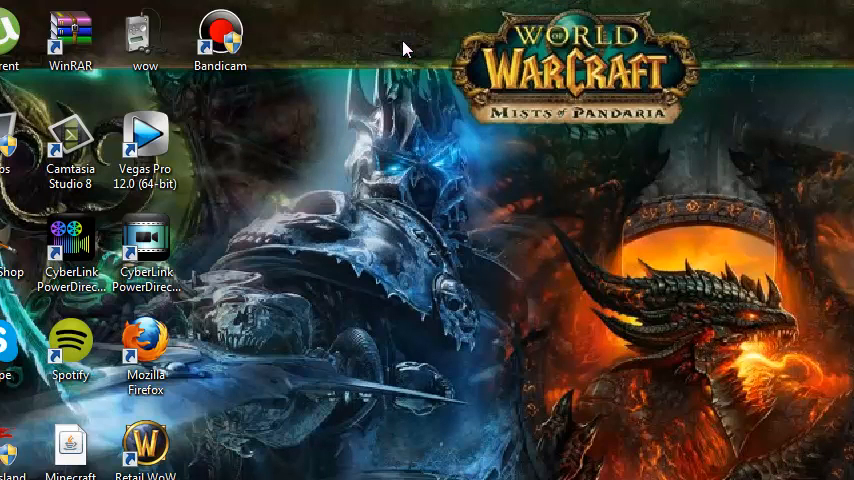
click(220, 35)
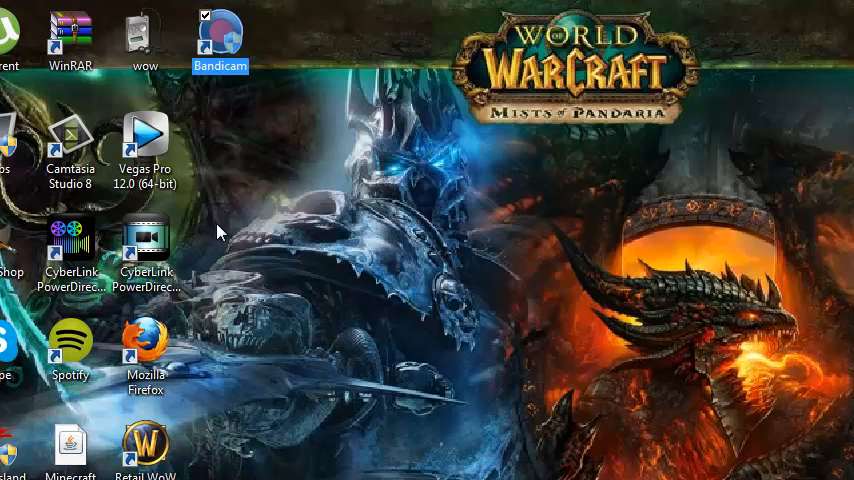
click(70, 140)
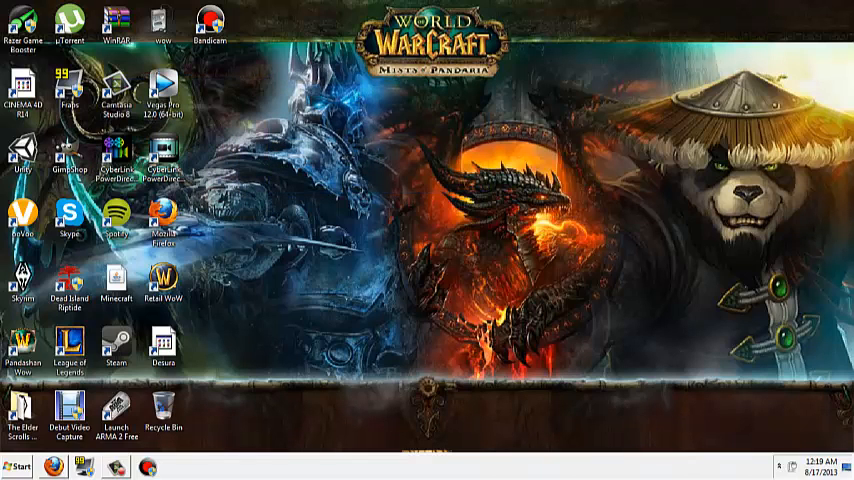
mouse_move(255, 133)
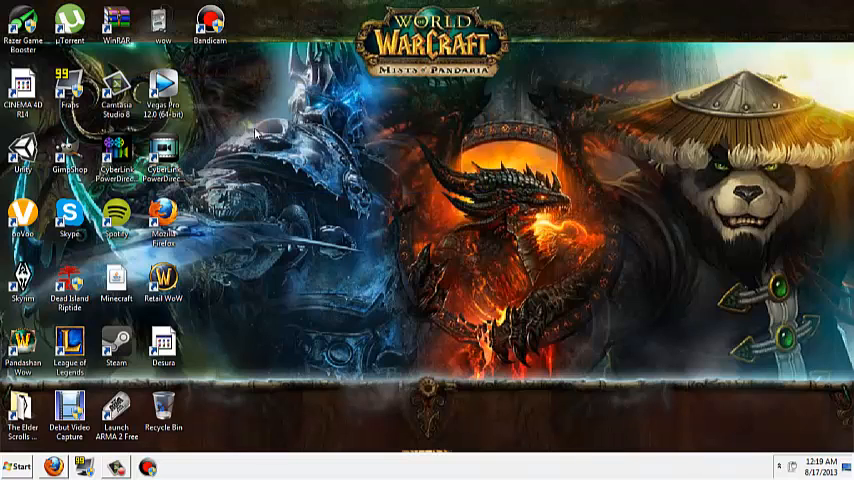
mouse_move(248, 120)
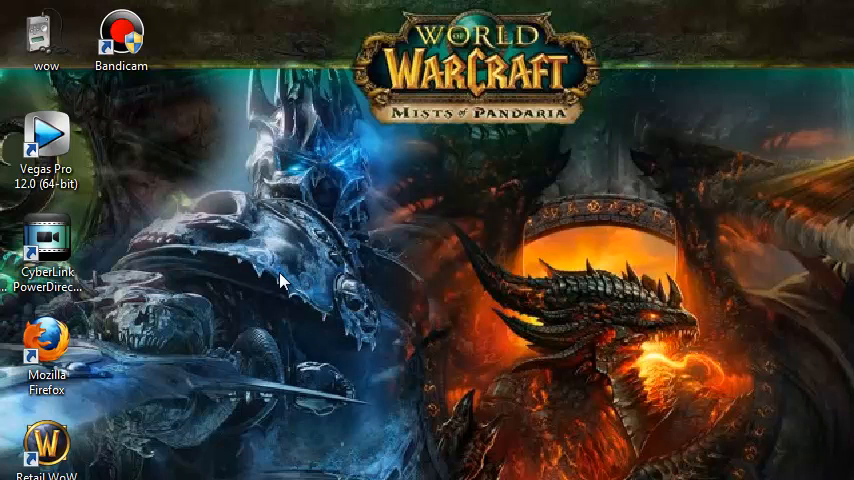
mouse_move(140, 178)
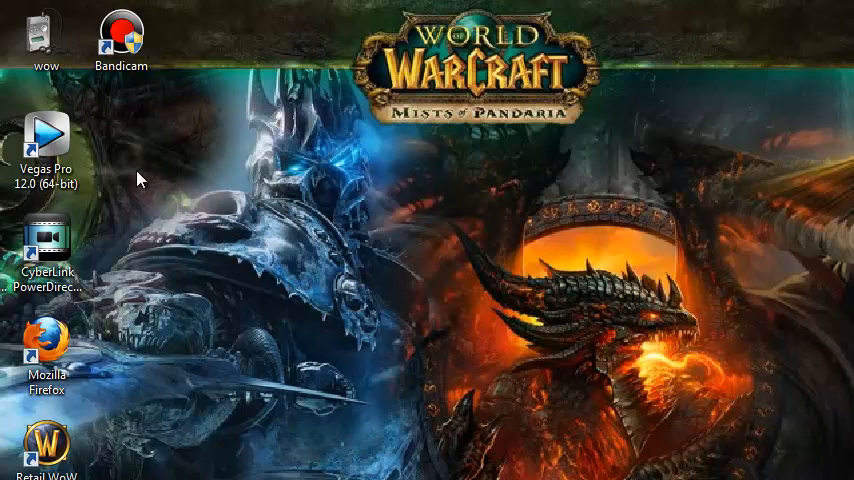
mouse_move(253, 50)
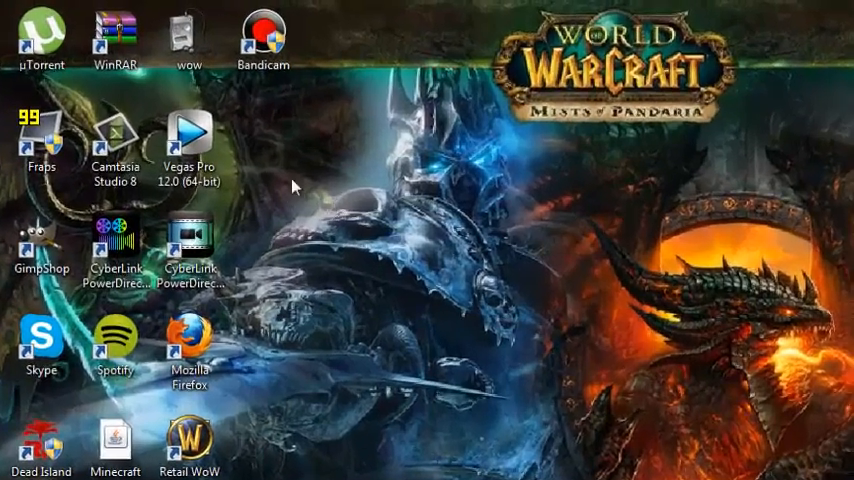
click(115, 135)
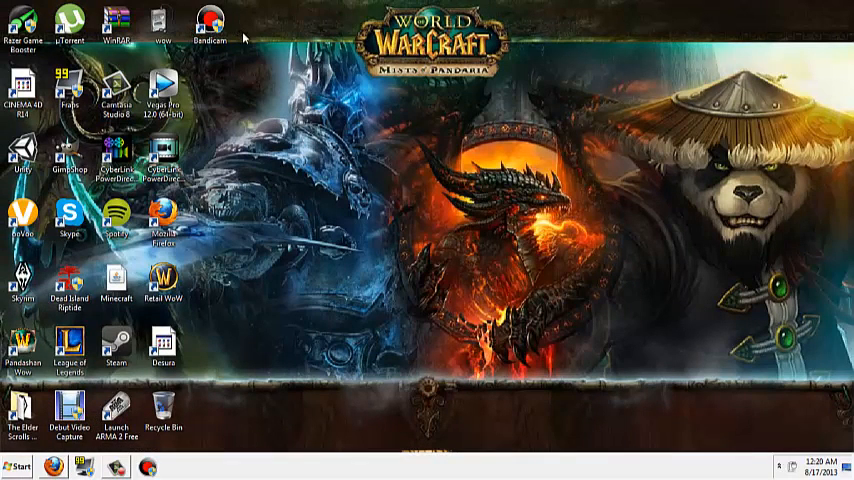
click(52, 466)
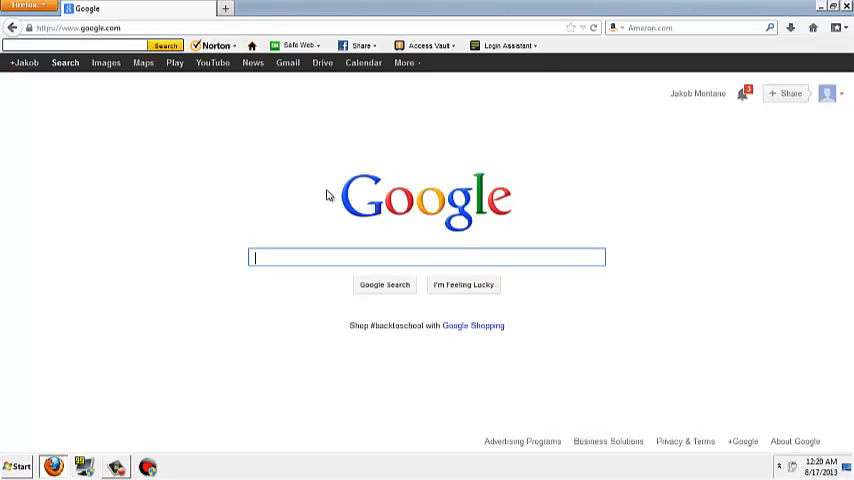
text(camtasia s)
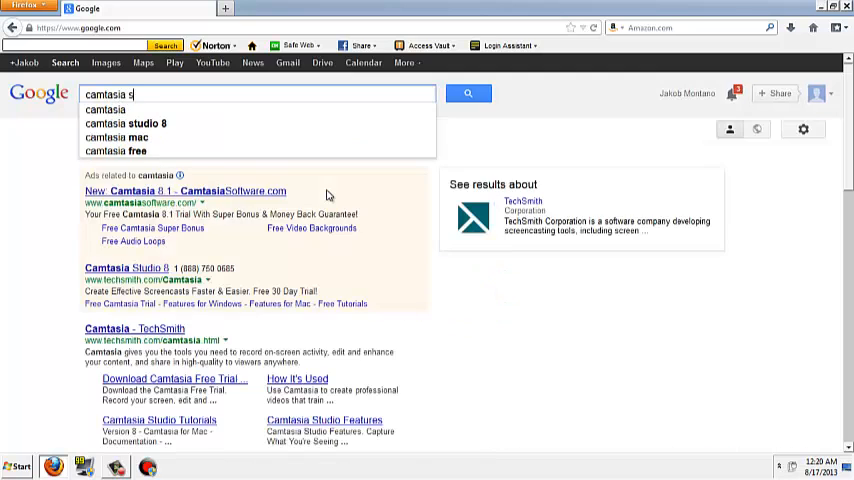
text(tudio 8)
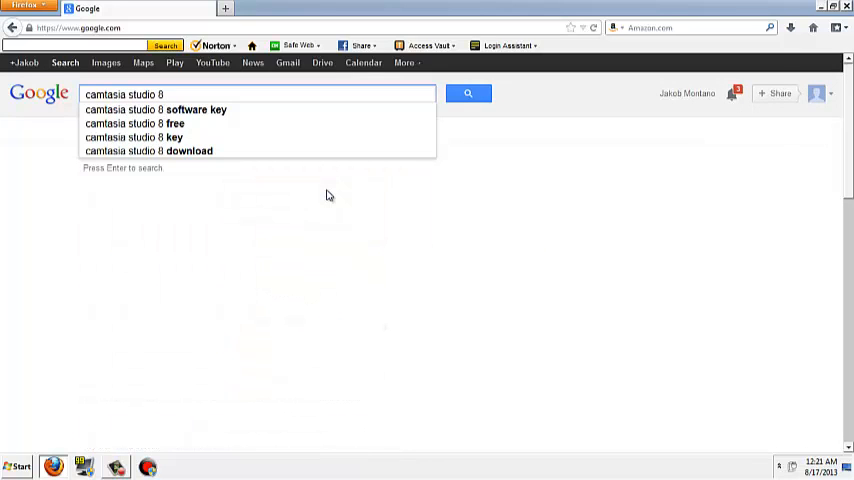
text(torrent)
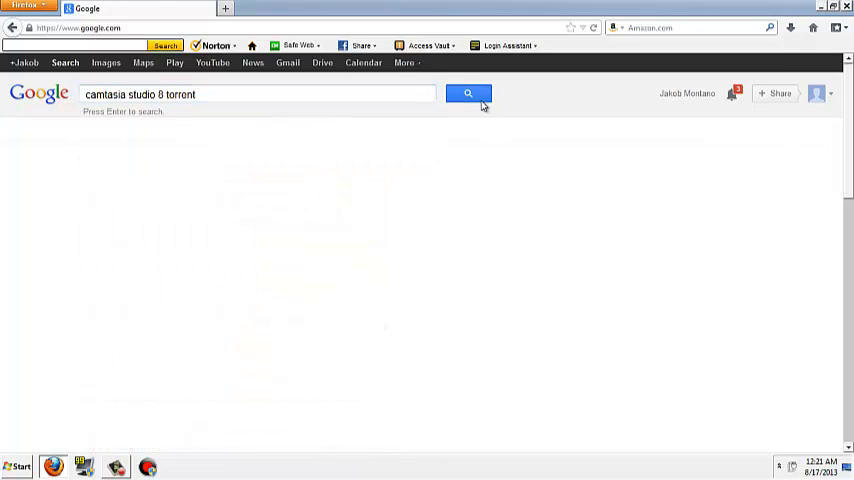
click(468, 93)
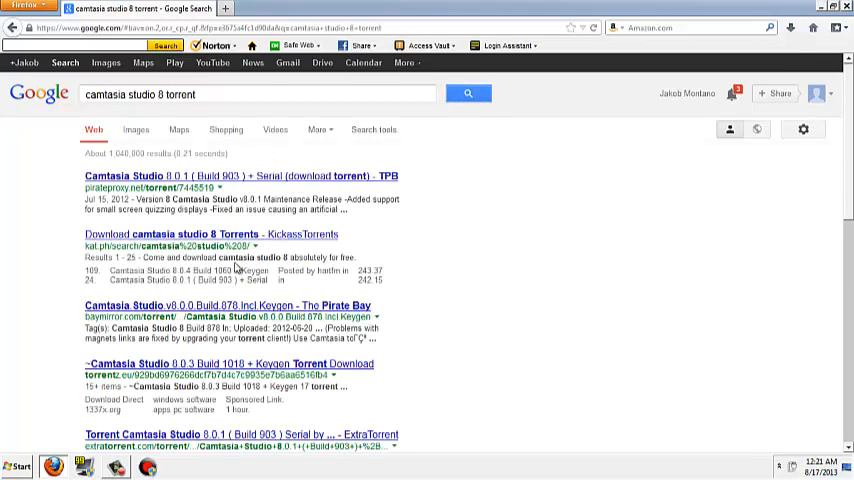
mouse_move(244, 360)
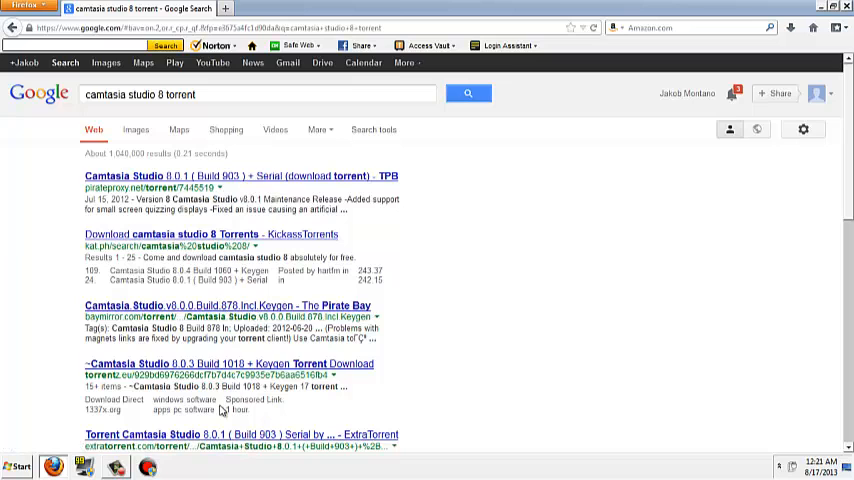
mouse_move(213, 237)
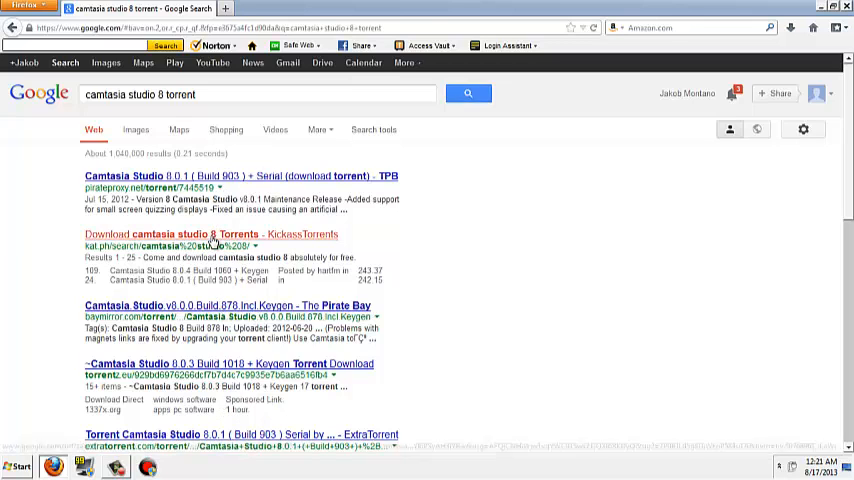
Browse the KickassTorrents result listing, then leave Firefox for the desktop.
click(211, 234)
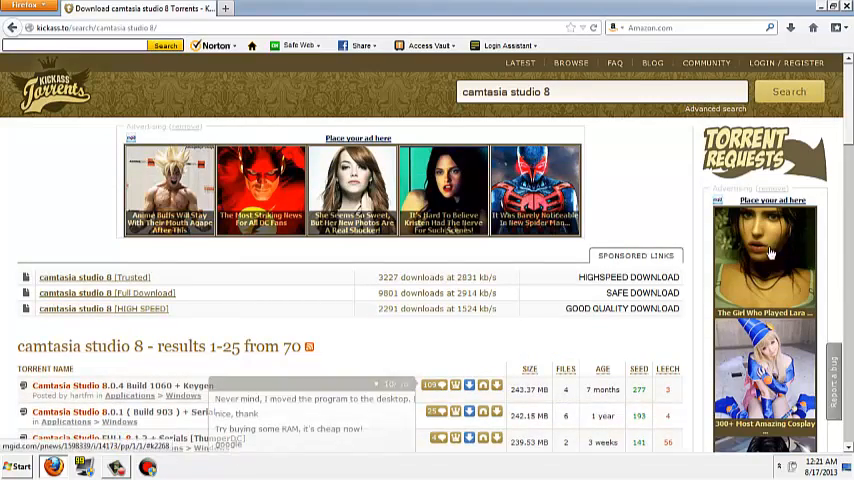
scroll(down, 3)
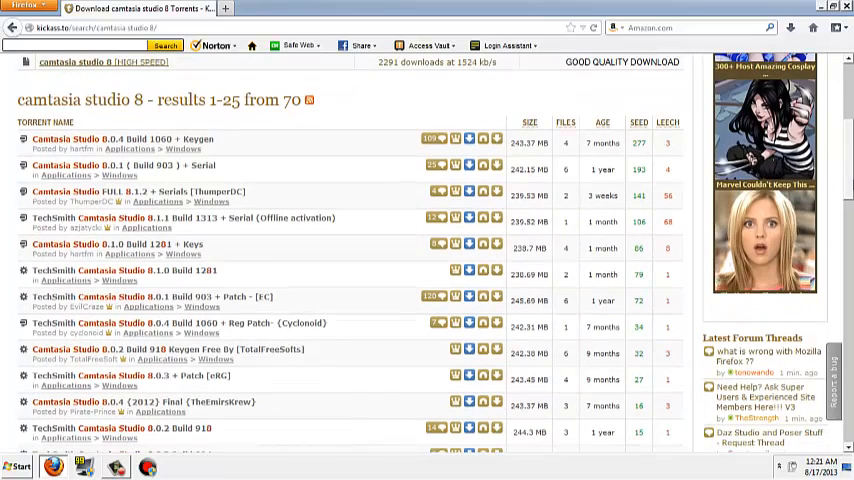
scroll(up, 3)
text(google.com/)
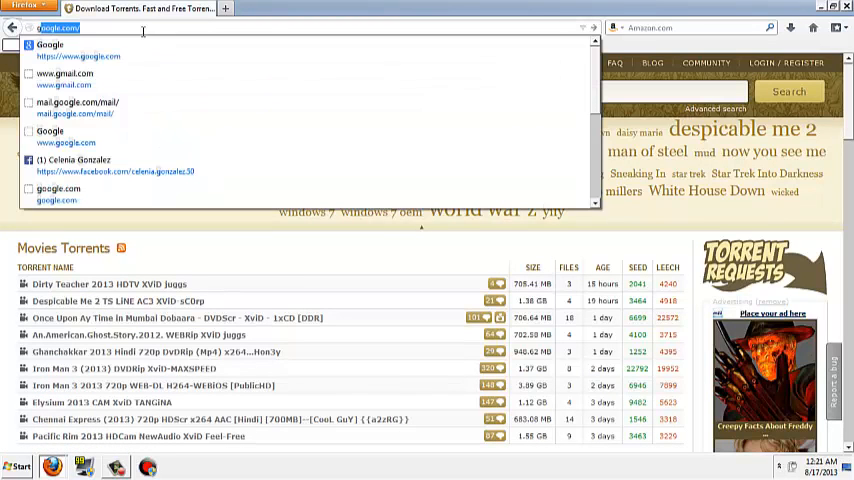
click(50, 44)
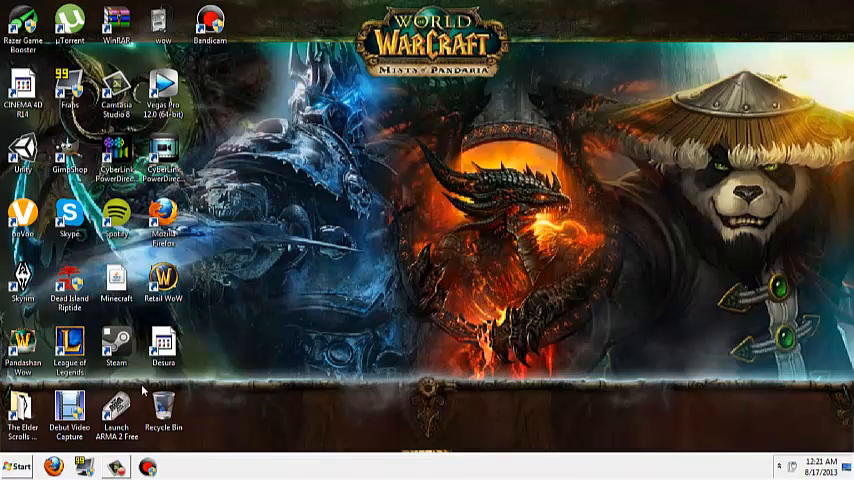
Launch Camtasia Studio 8 from its desktop shortcut.
click(115, 467)
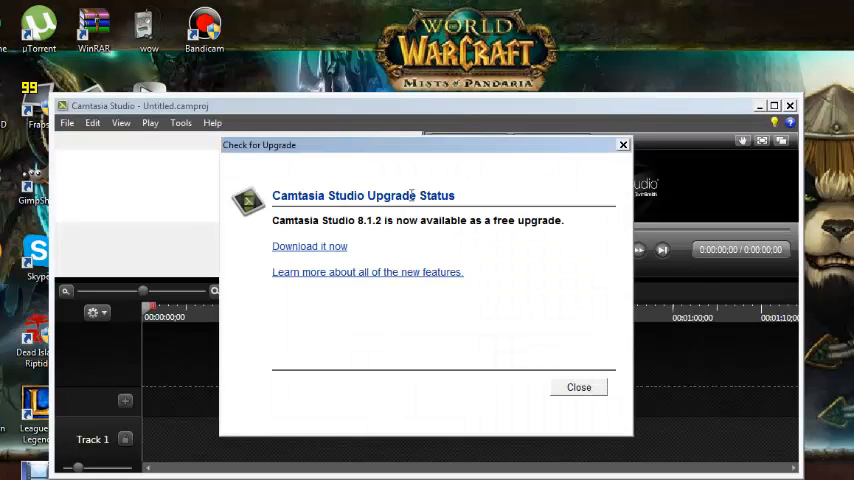
mouse_move(620, 148)
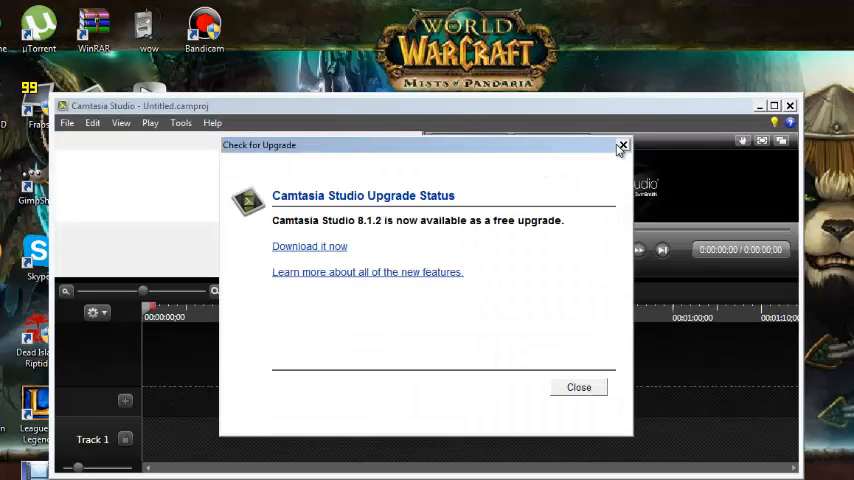
mouse_move(368, 243)
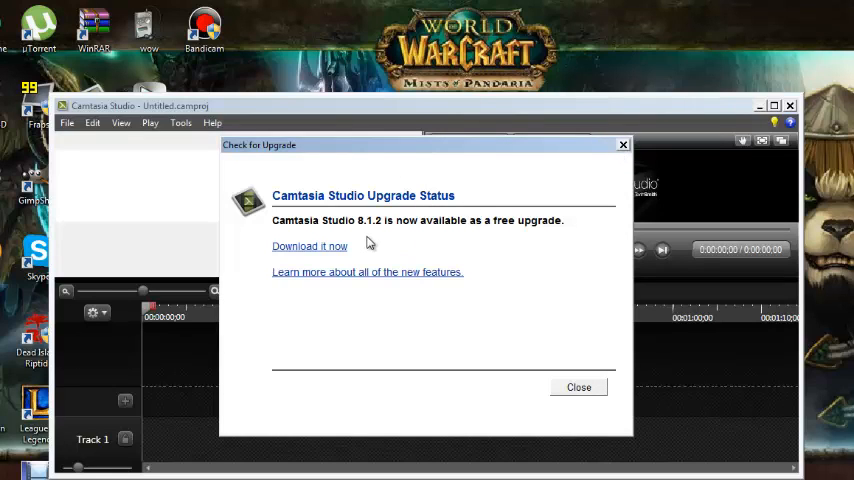
mouse_move(579, 388)
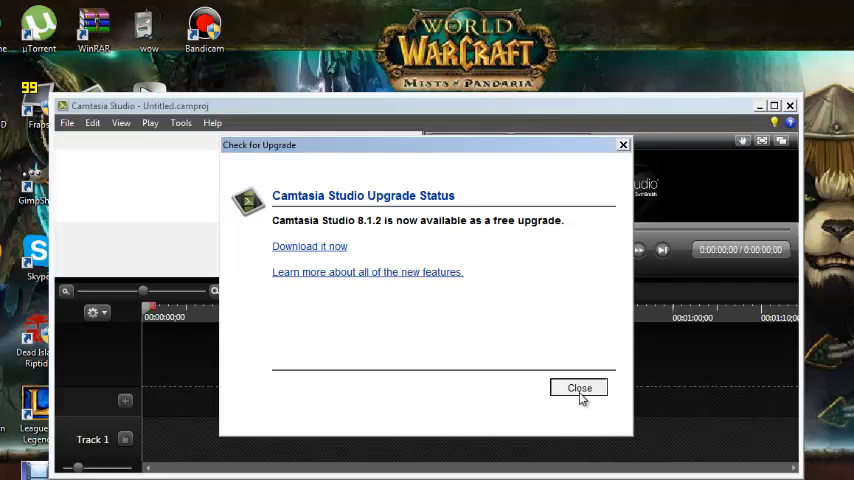
Close the 8.1.2 upgrade notice and Welcome dialog, then check the Record and Produce dropdowns.
click(580, 388)
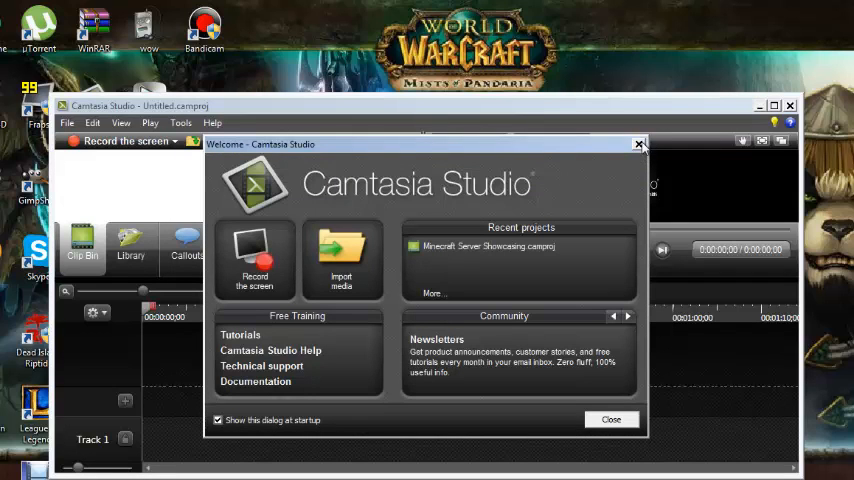
mouse_move(586, 274)
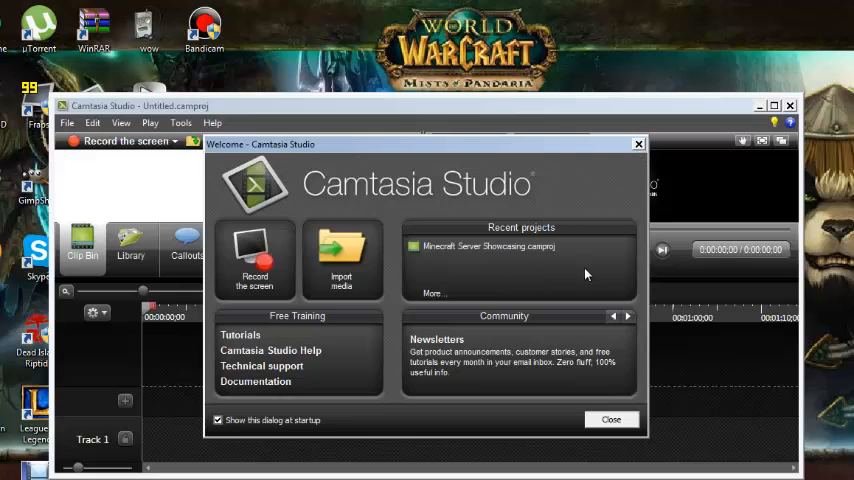
mouse_move(604, 173)
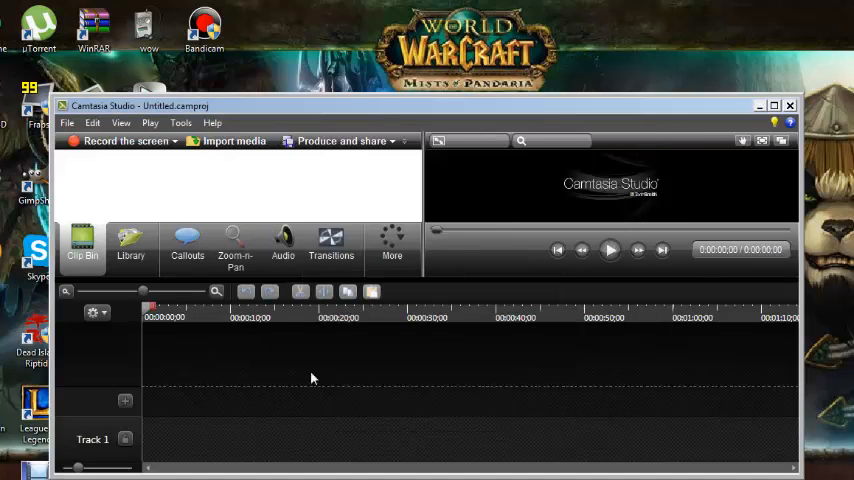
mouse_move(178, 141)
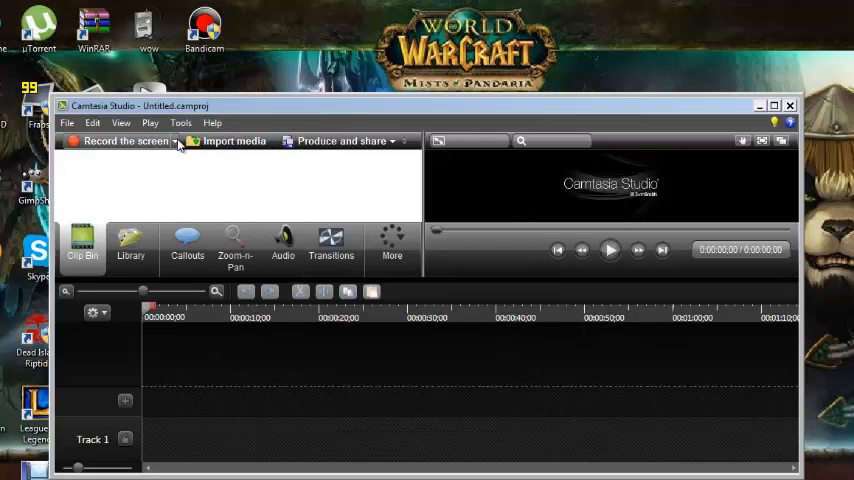
click(177, 140)
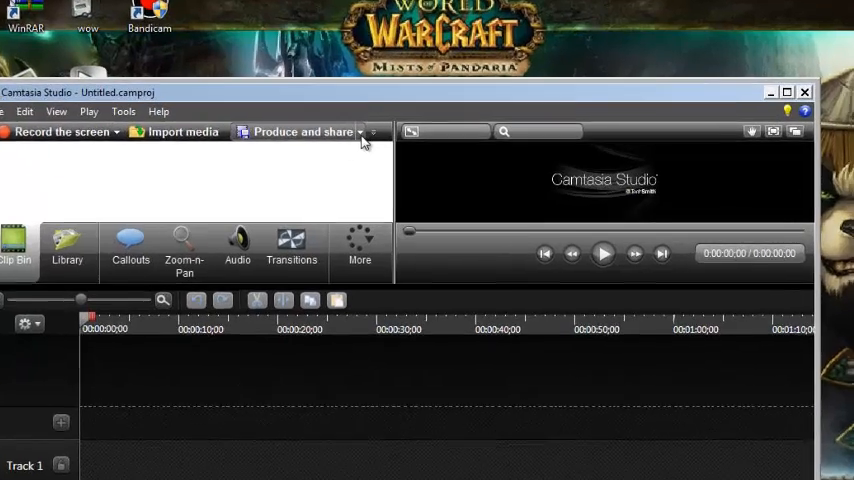
click(360, 131)
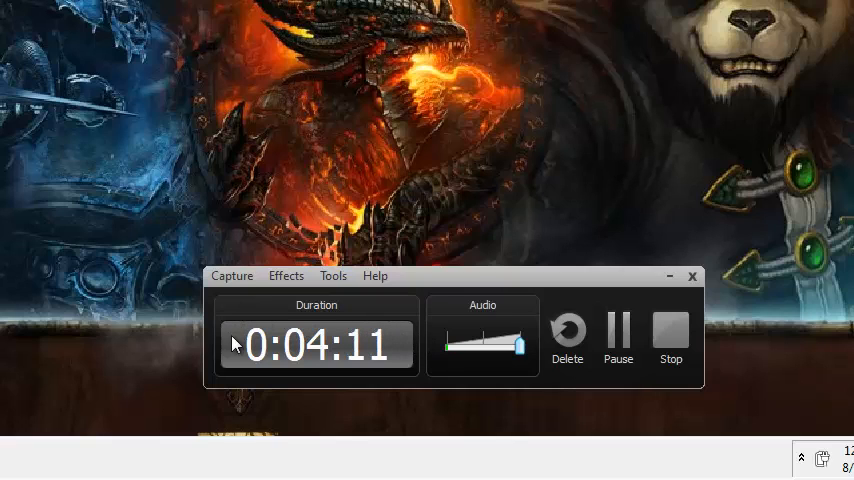
mouse_move(210, 298)
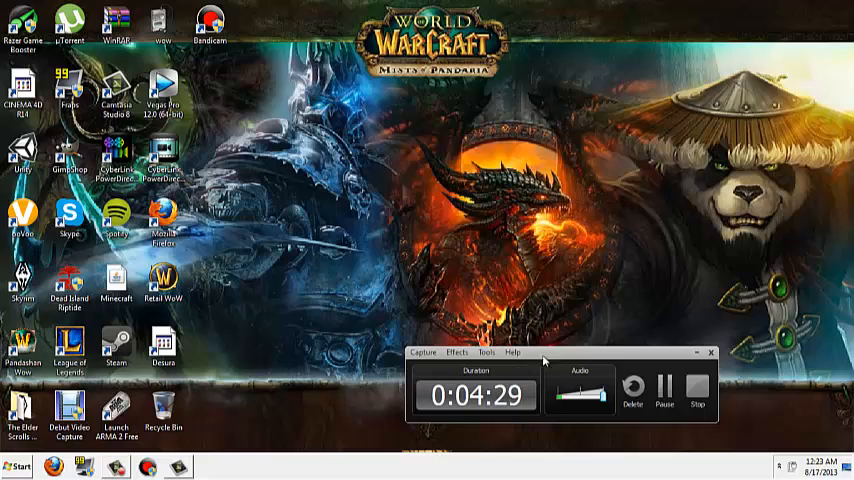
mouse_move(525, 385)
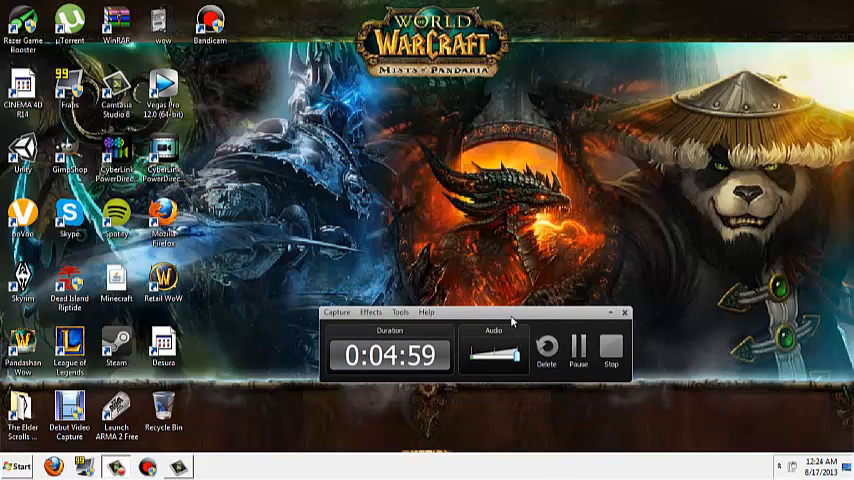
Open the recorder's Tools list of companion Camtasia tools.
click(400, 312)
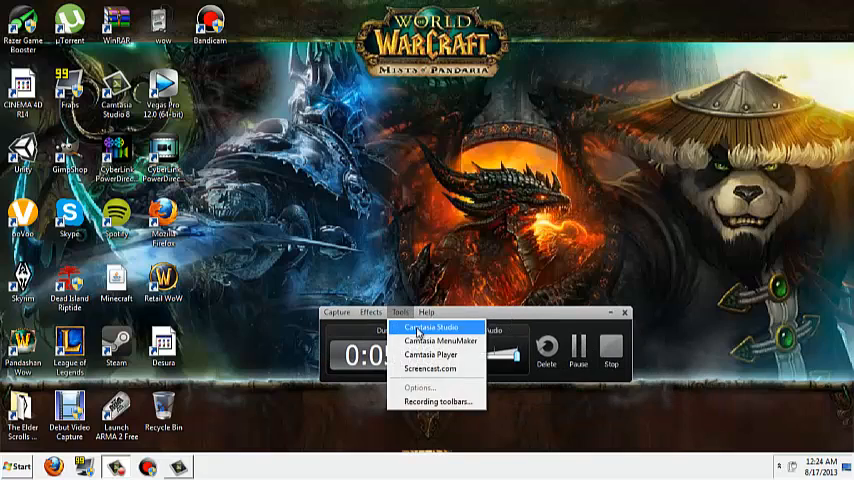
mouse_move(428, 388)
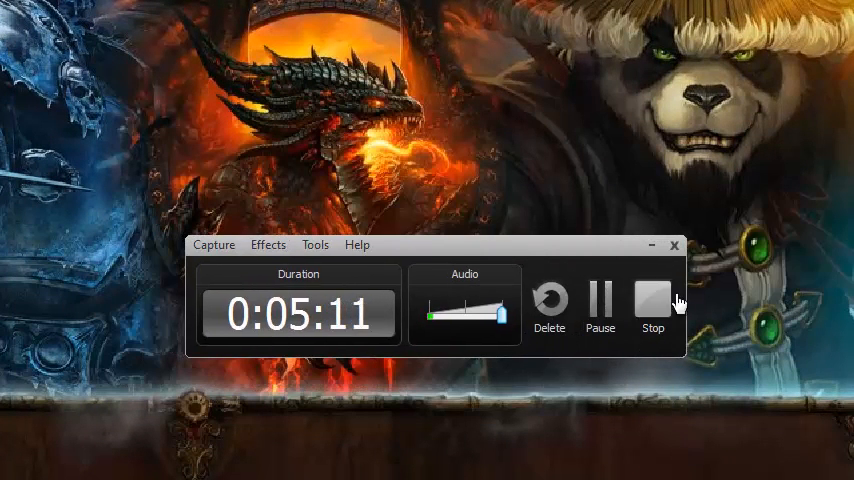
mouse_move(578, 308)
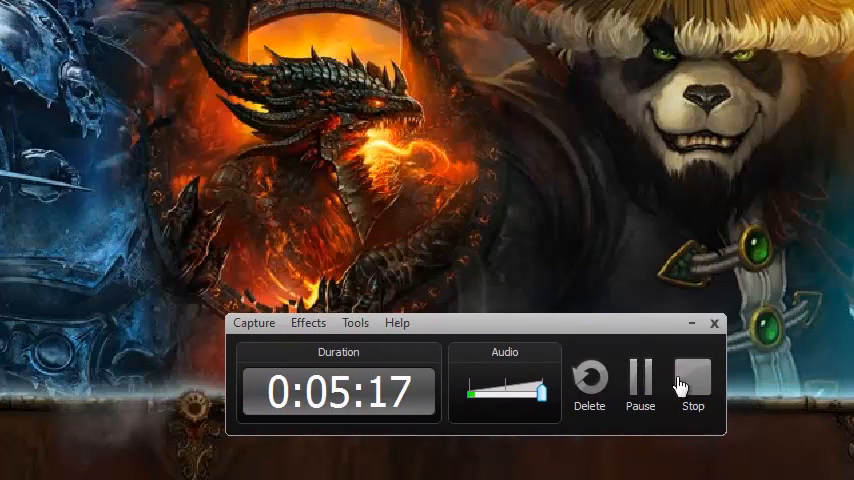
mouse_move(640, 358)
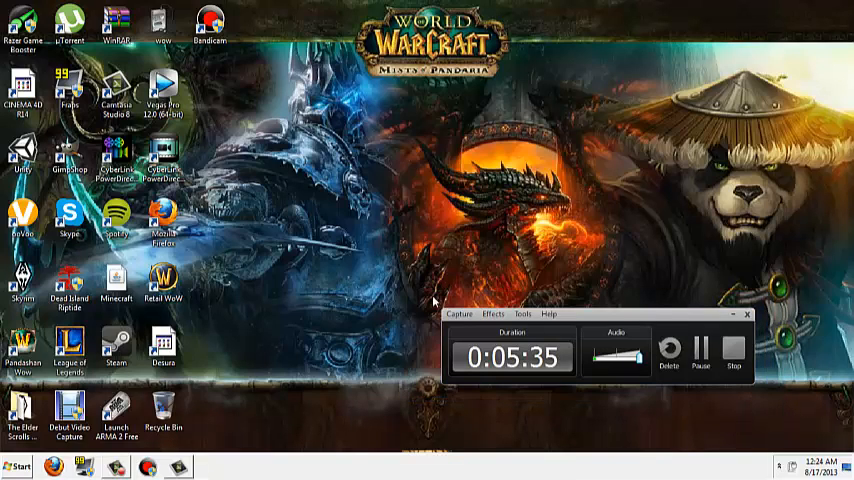
mouse_move(806, 406)
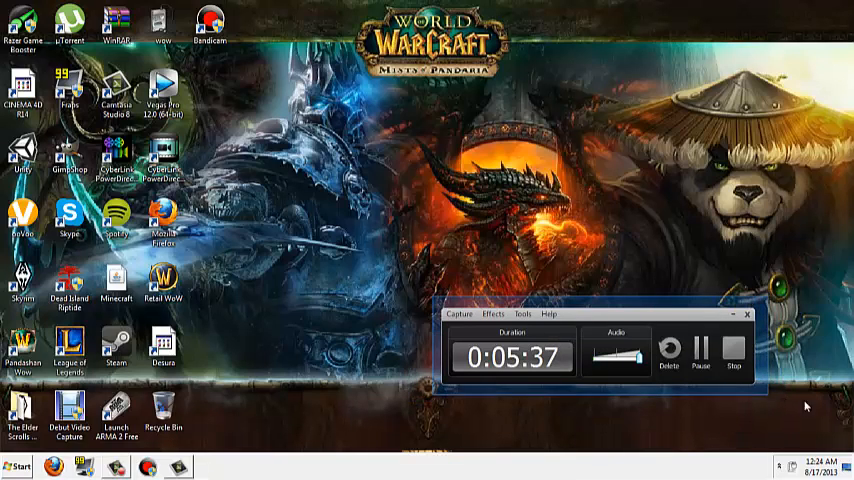